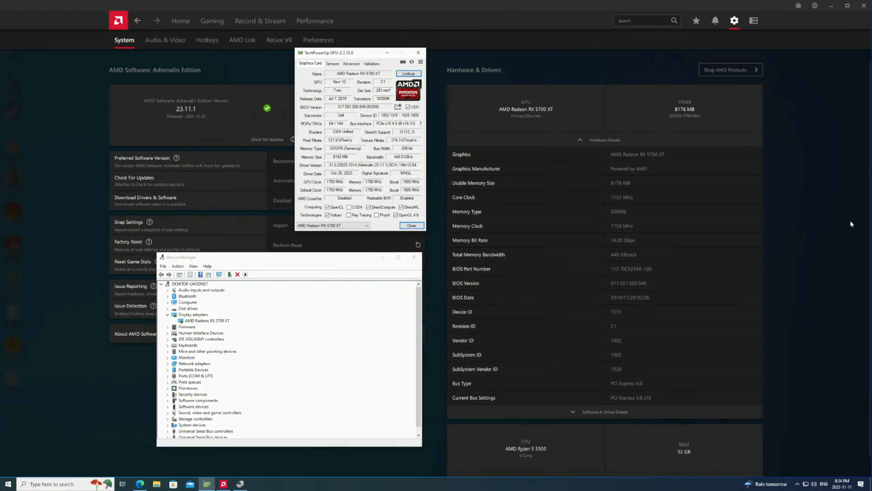
{"action": "mouse_move", "coordinate": [486, 2]}
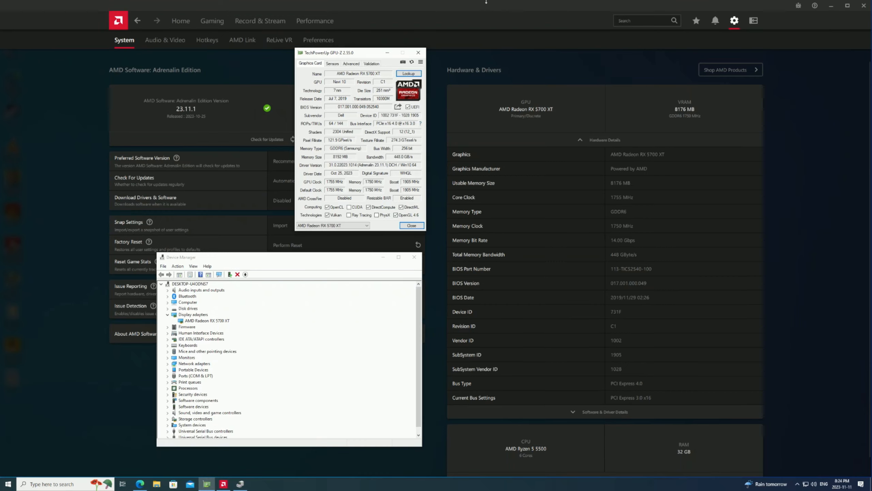
{"action": "mouse_move", "coordinate": [338, 112]}
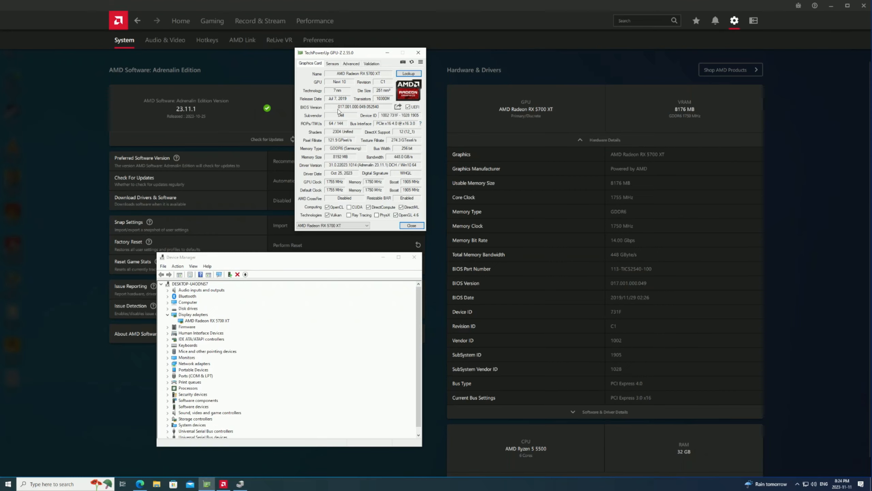
{"action": "mouse_move", "coordinate": [215, 300]}
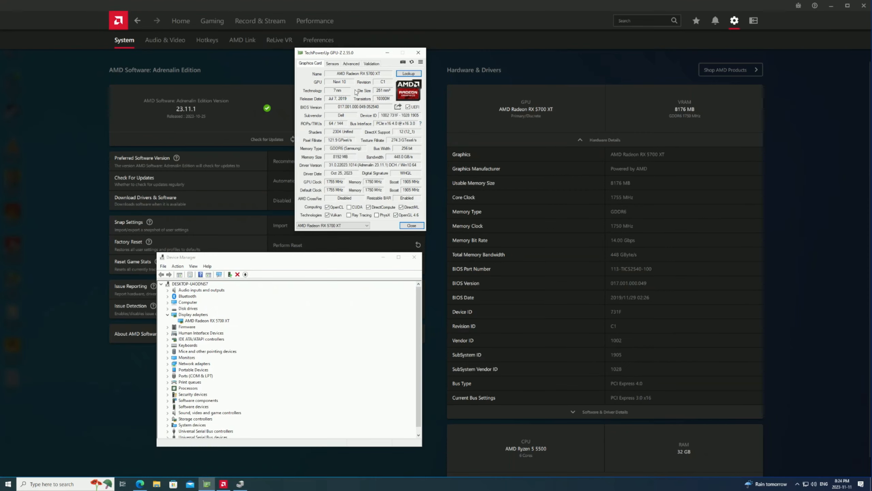
{"action": "mouse_move", "coordinate": [387, 114]}
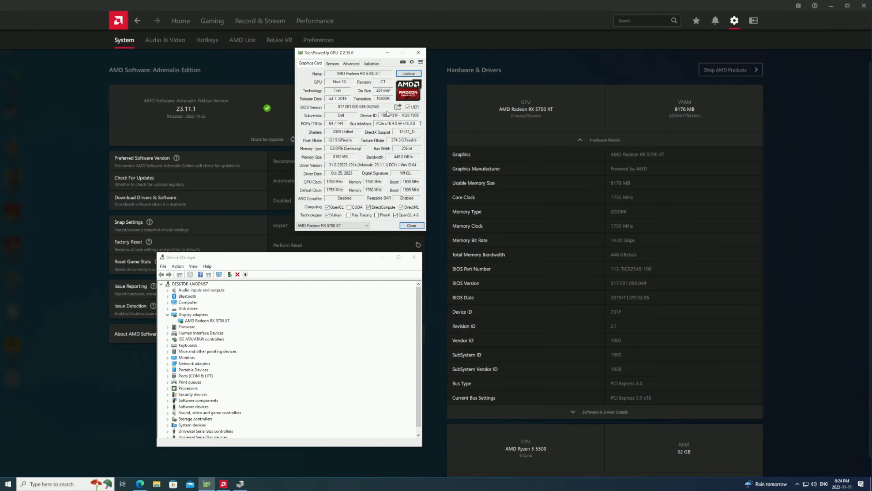
Step: Look up the card's BIOS online, landing on the Dell 5700 XT 8 GB TechPowerUp page
{"action": "left_click", "coordinate": [408, 73]}
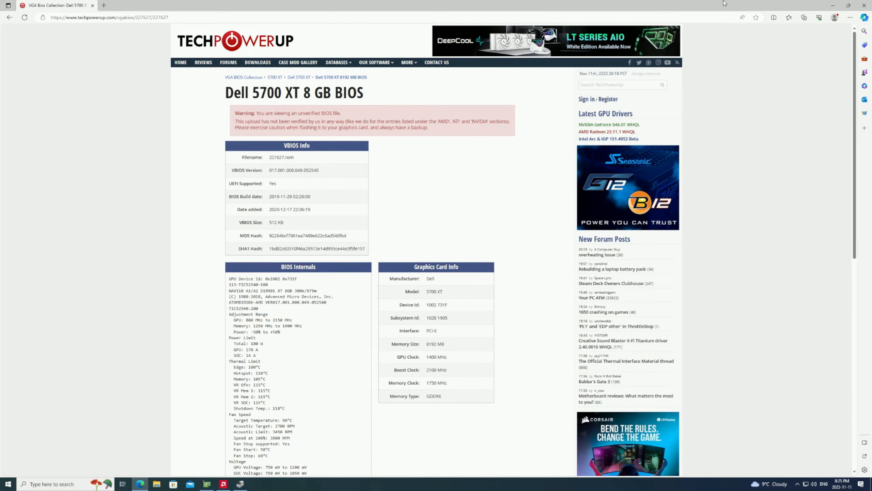
{"action": "scroll", "scroll_direction": "down", "scroll_amount": 3}
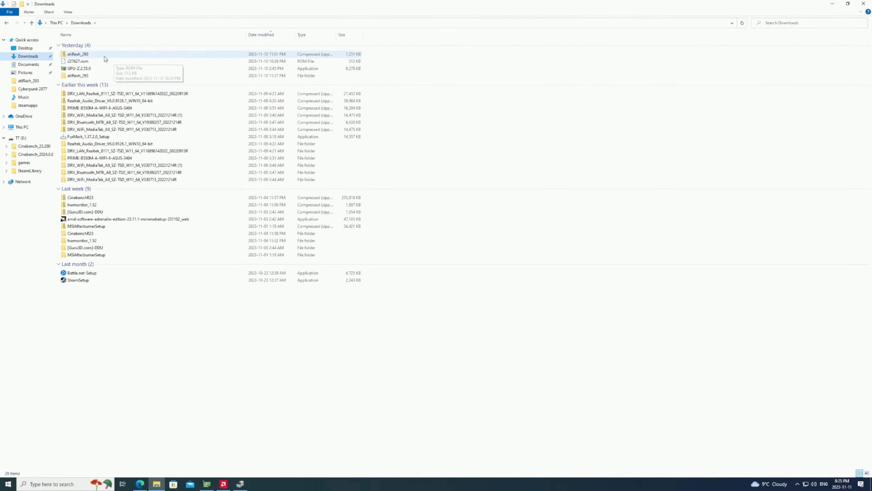
Step: Check 227827.rom in Downloads and browse into the atiflash_293 folder holding amdvbflash
{"action": "left_click", "coordinate": [78, 61]}
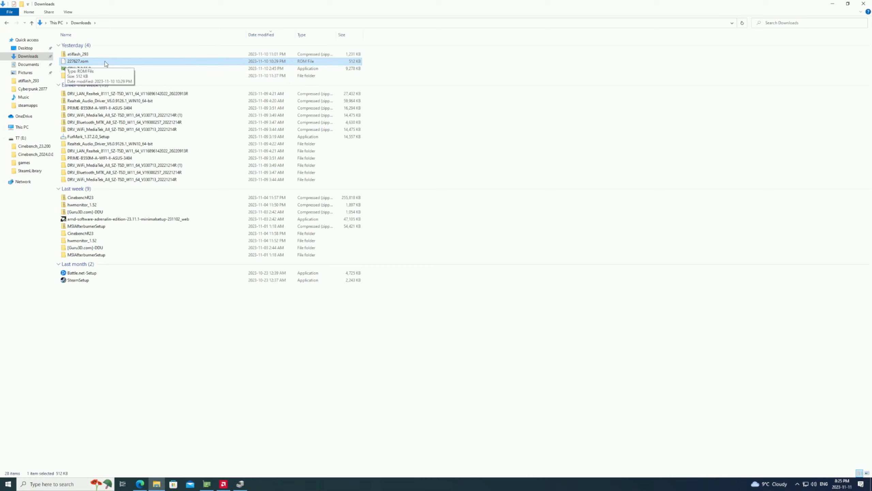
{"action": "mouse_move", "coordinate": [217, 61]}
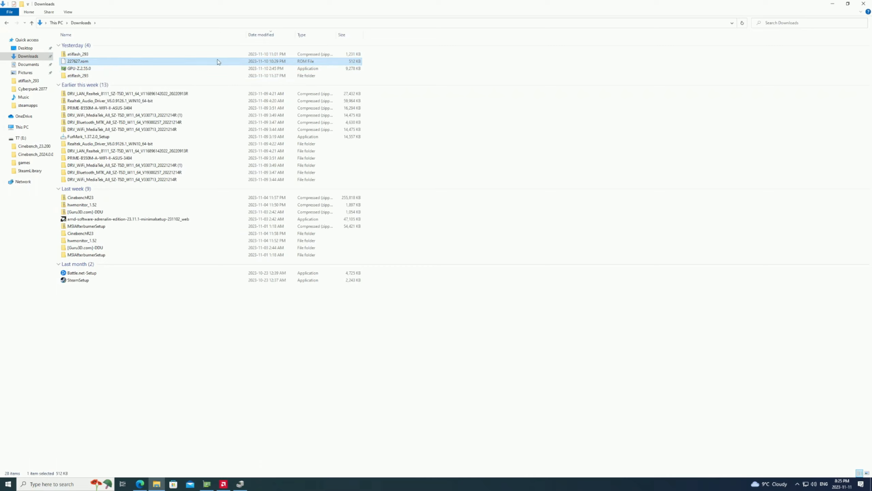
{"action": "mouse_move", "coordinate": [199, 61]}
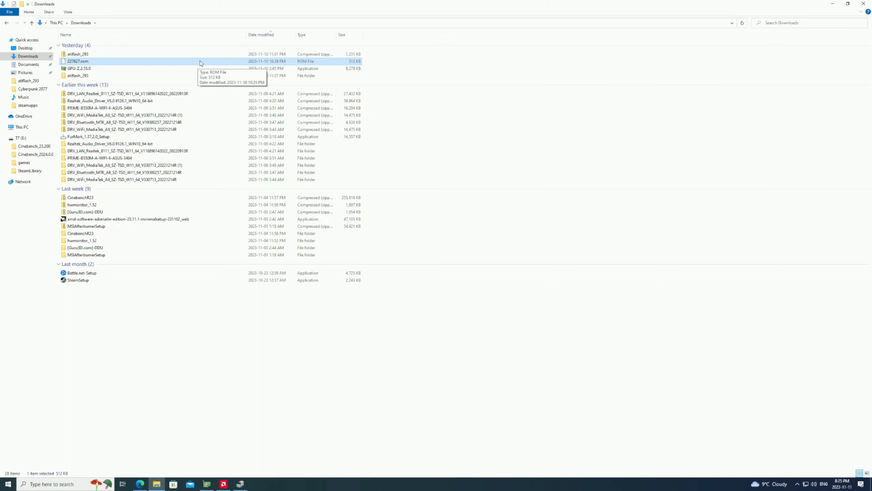
{"action": "mouse_move", "coordinate": [193, 64]}
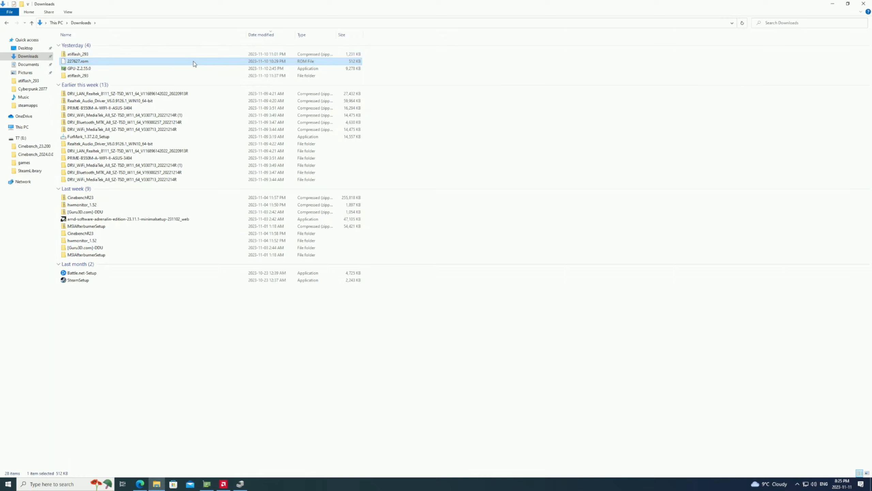
{"action": "double_click", "coordinate": [78, 54]}
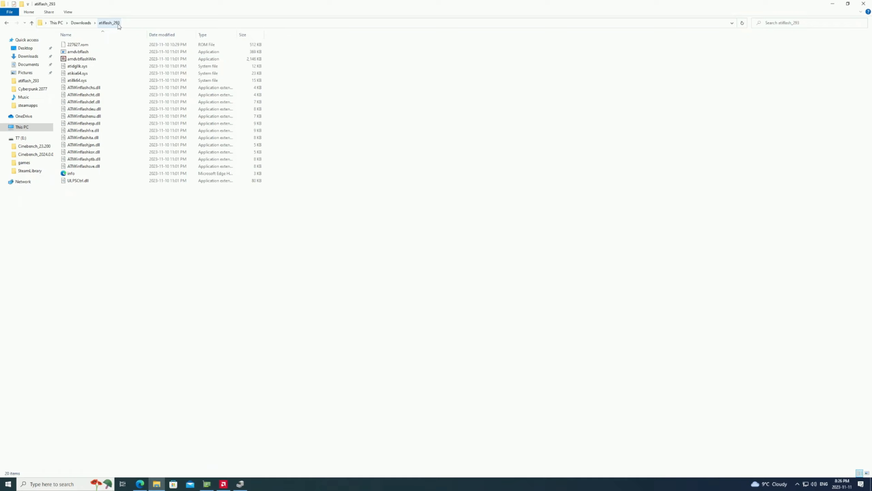
{"action": "mouse_move", "coordinate": [262, 65]}
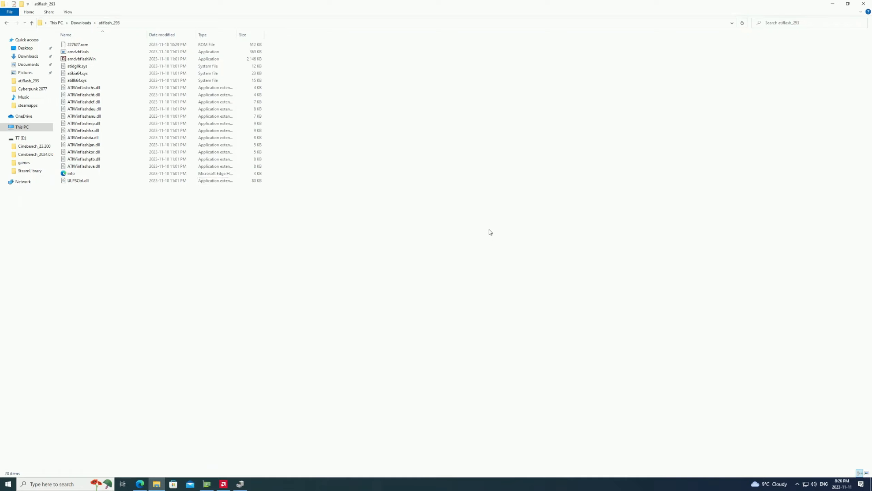
{"action": "left_click", "coordinate": [7, 22]}
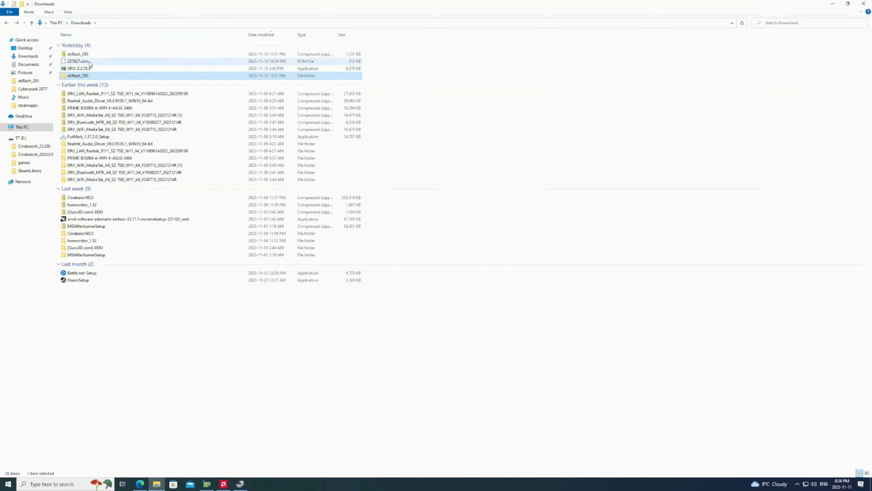
{"action": "mouse_move", "coordinate": [90, 61]}
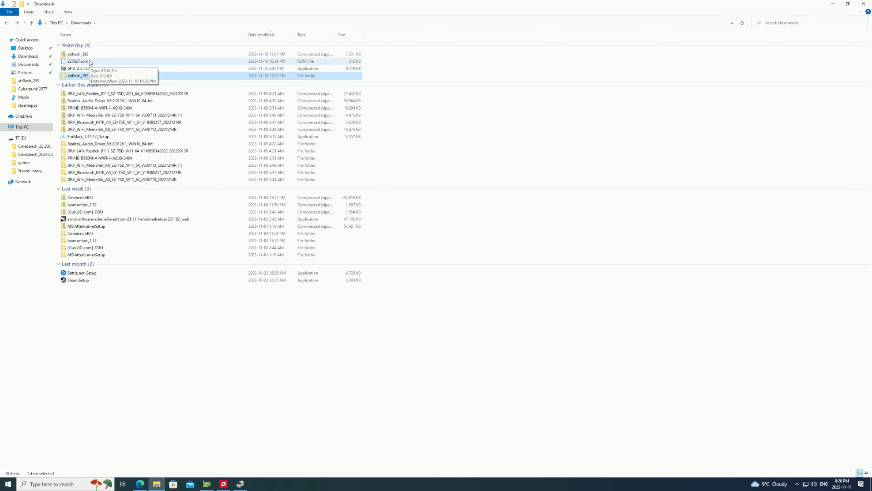
{"action": "double_click", "coordinate": [77, 75]}
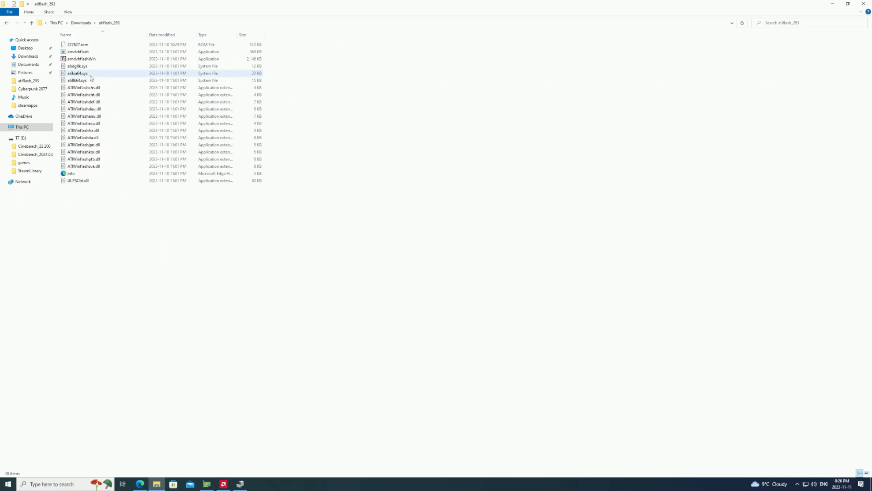
{"action": "left_click", "coordinate": [77, 45]}
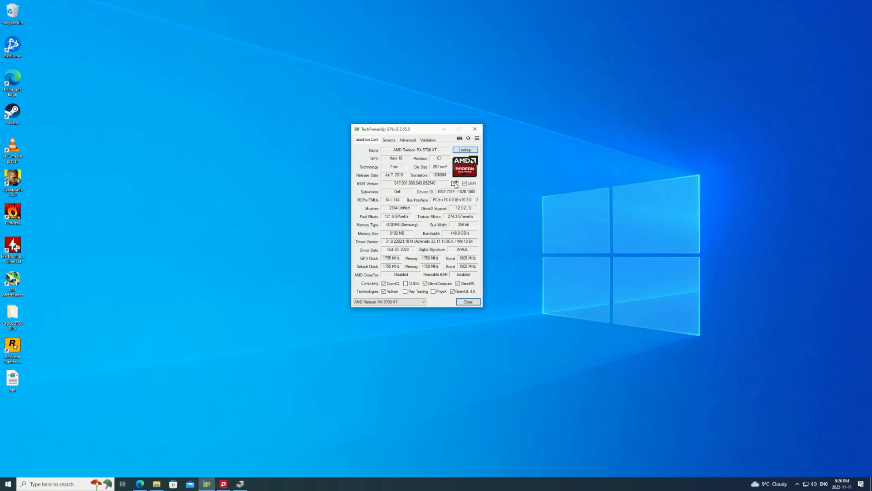
{"action": "left_click", "coordinate": [455, 184]}
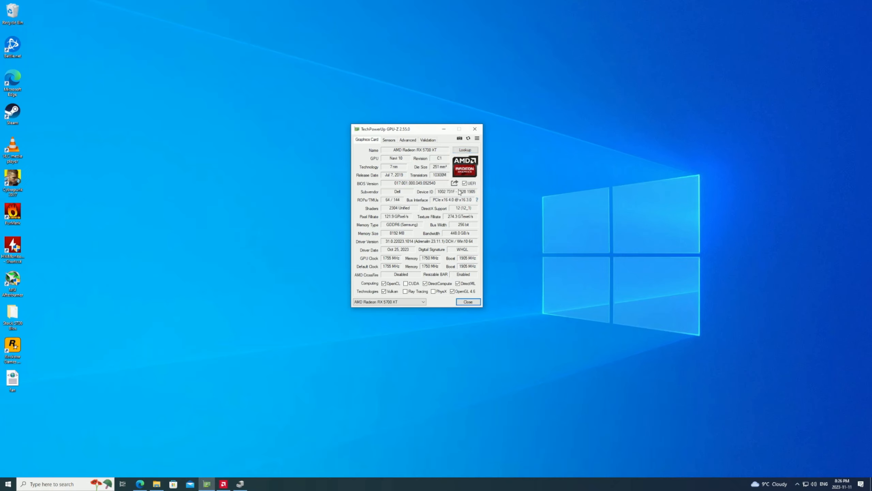
{"action": "left_click", "coordinate": [455, 183]}
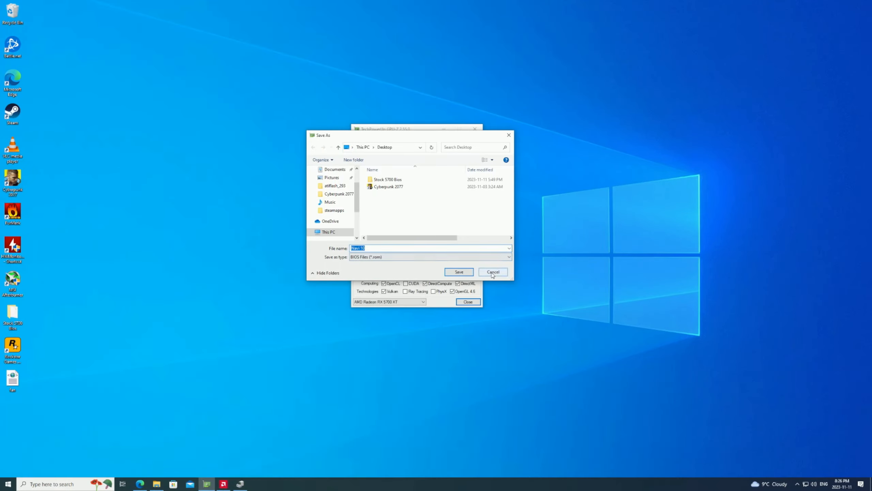
{"action": "left_click", "coordinate": [492, 272]}
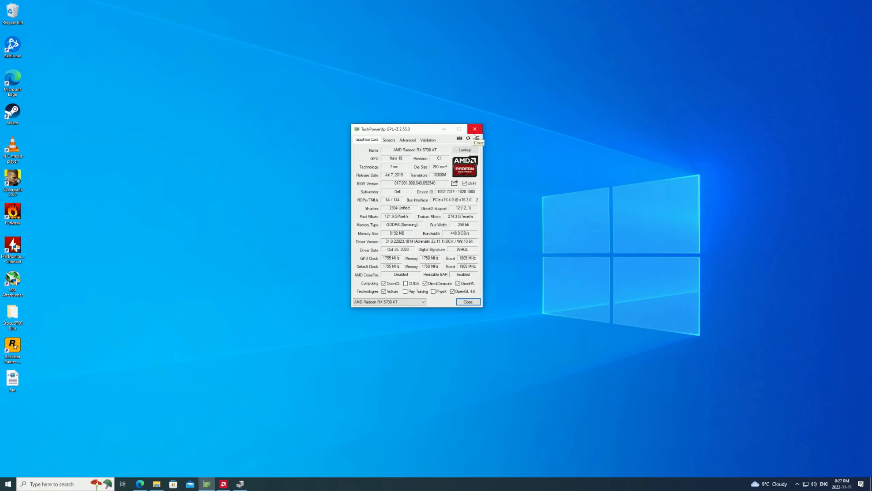
{"action": "mouse_move", "coordinate": [477, 138]}
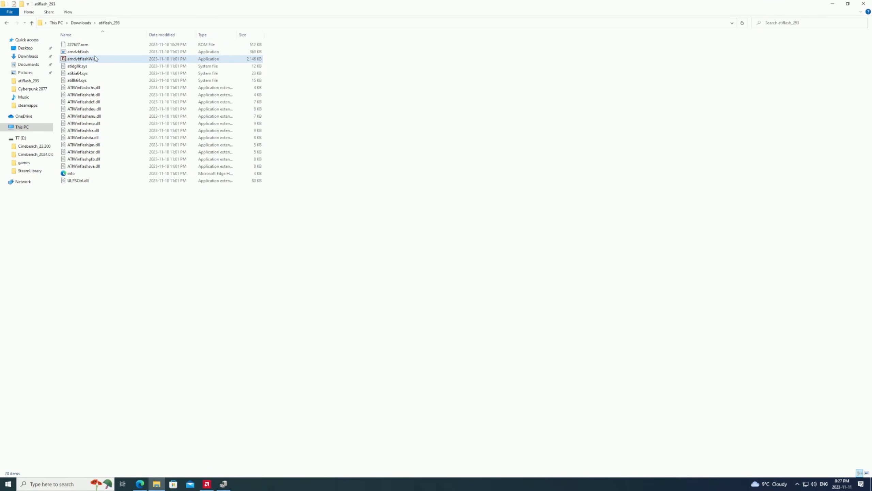
{"action": "mouse_move", "coordinate": [89, 60]}
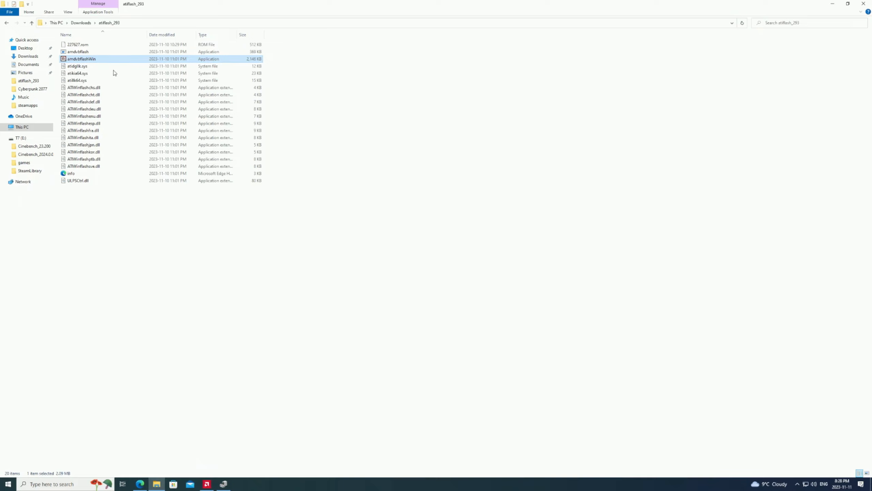
{"action": "mouse_move", "coordinate": [141, 62]}
{"action": "type", "text": "cmd"}
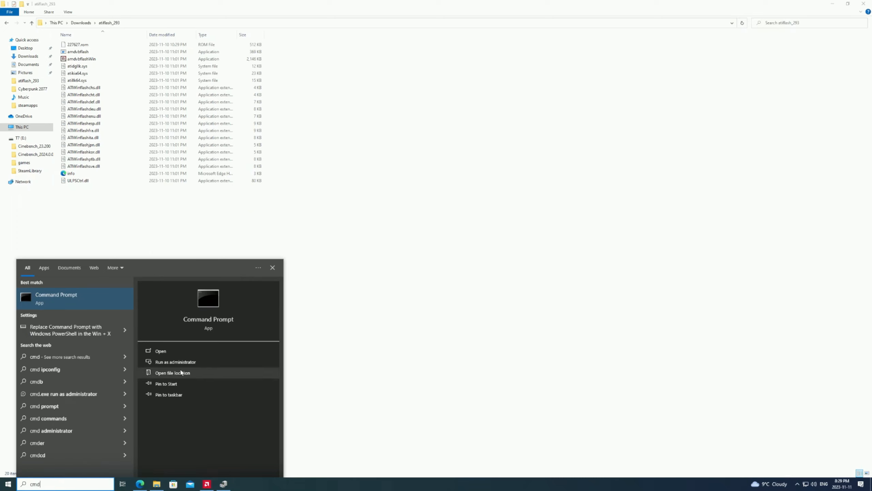
Step: Start an administrator Command Prompt and approve the User Account Control prompt
{"action": "left_click", "coordinate": [174, 362]}
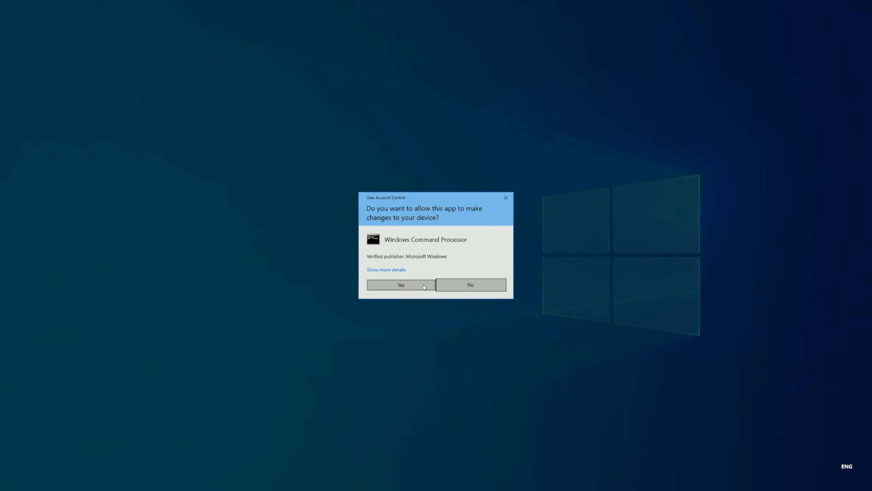
{"action": "left_click", "coordinate": [401, 285]}
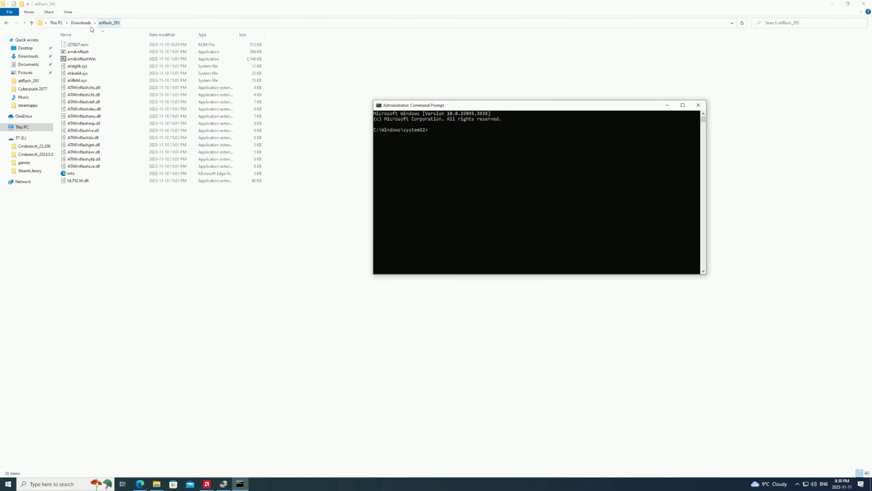
Step: Show amdvbflash's Properties to read its Downloads\atiflash_293 location
{"action": "left_click", "coordinate": [77, 51]}
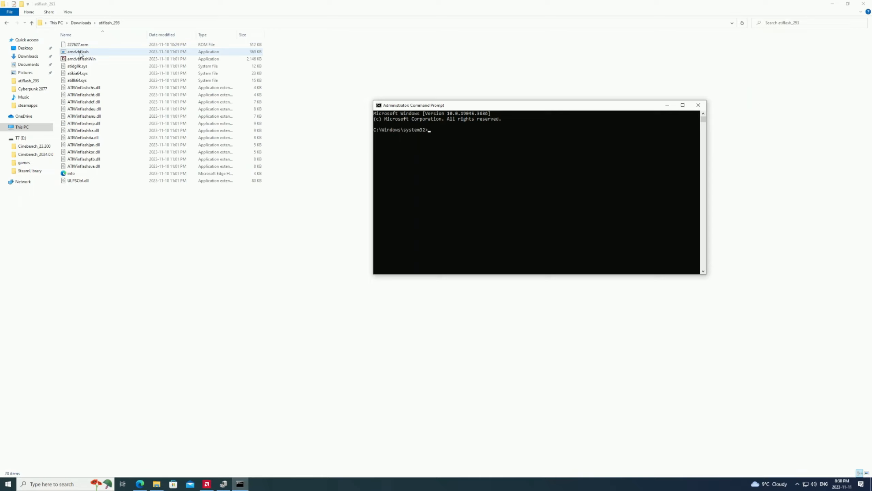
{"action": "left_click", "coordinate": [82, 58]}
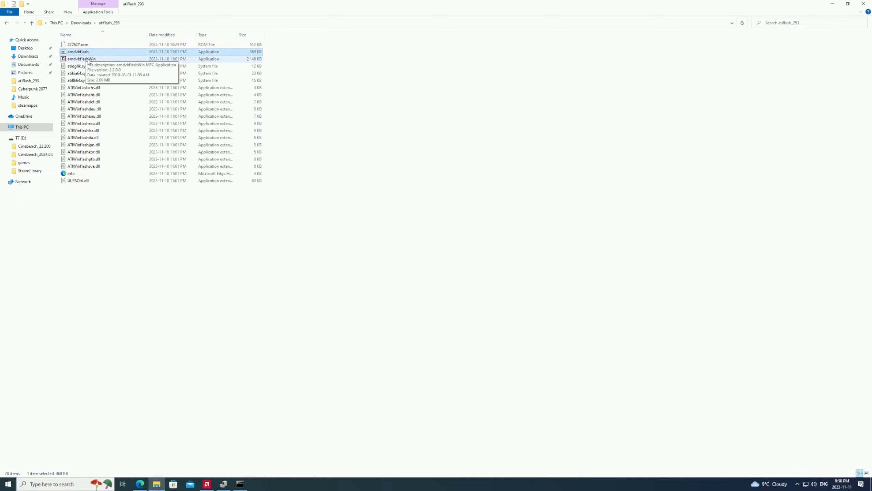
{"action": "right_click", "coordinate": [77, 52]}
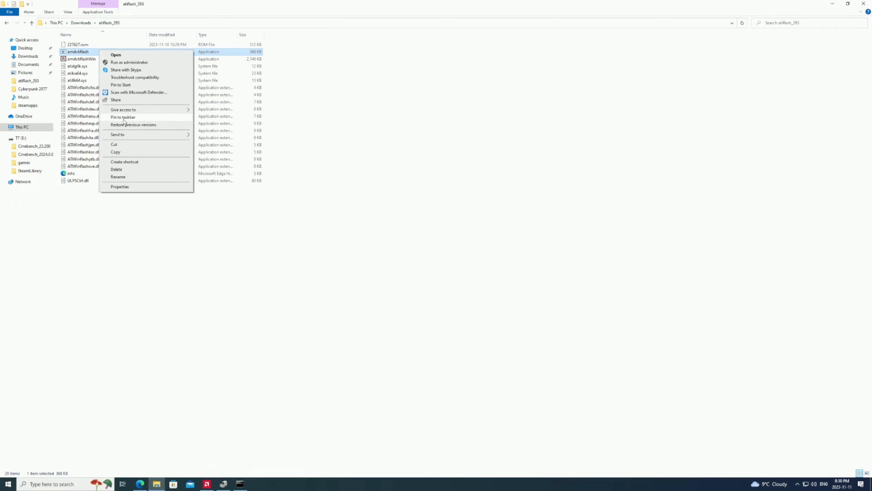
{"action": "left_click", "coordinate": [120, 186]}
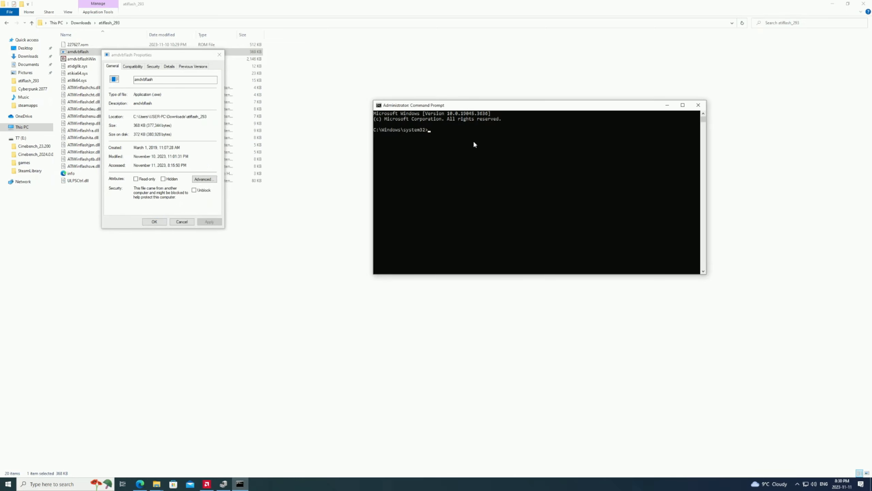
Step: Change directory to atiflash_293 and run amdvbflash.exe to list its options
{"action": "type", "text": "cd"}
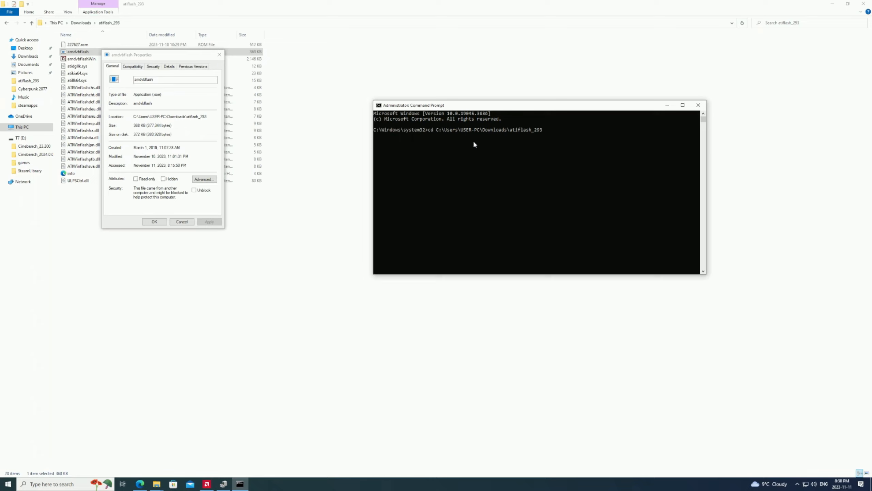
{"action": "key", "text": "Return"}
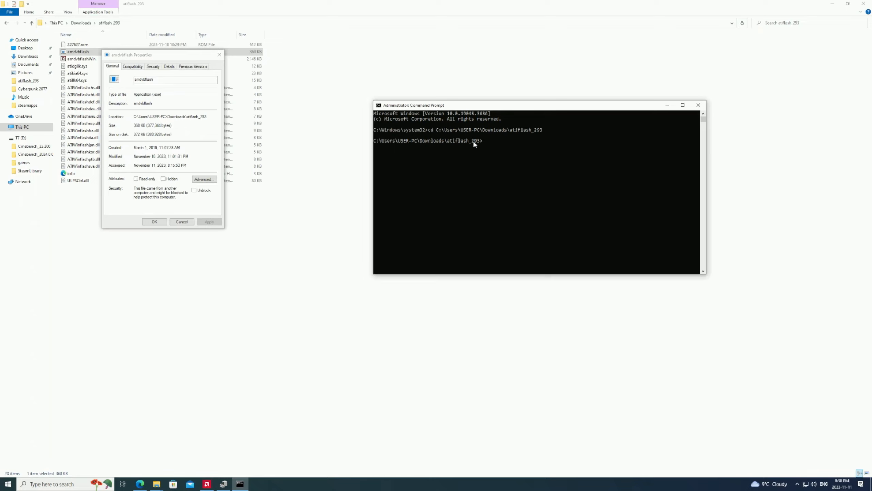
{"action": "type", "text": "227627.rom"}
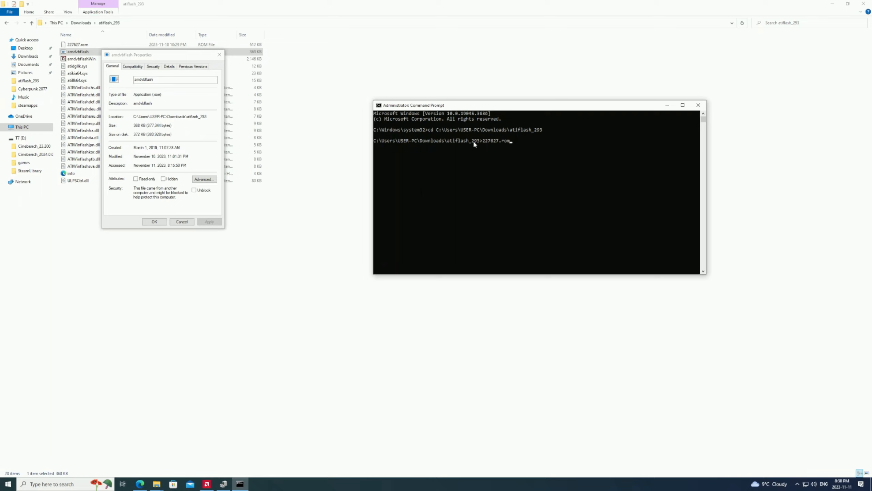
{"action": "type", "text": "amdvbflash.exe"}
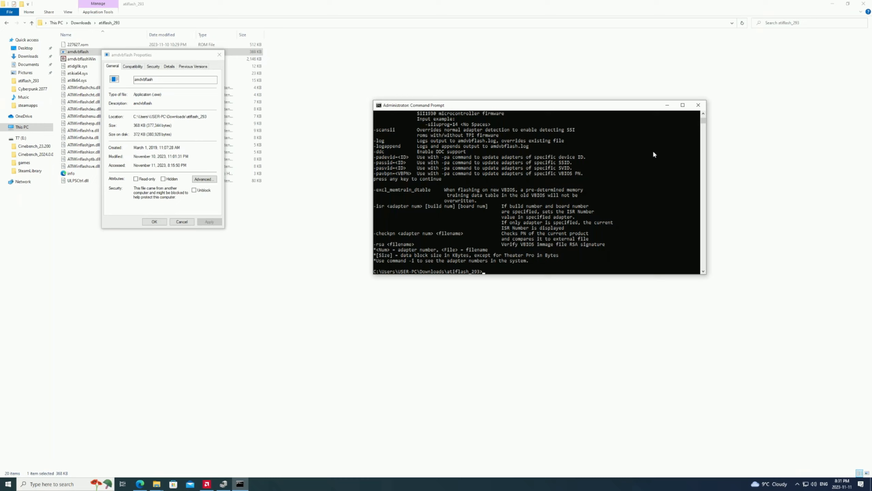
{"action": "triple_click", "coordinate": [170, 116]}
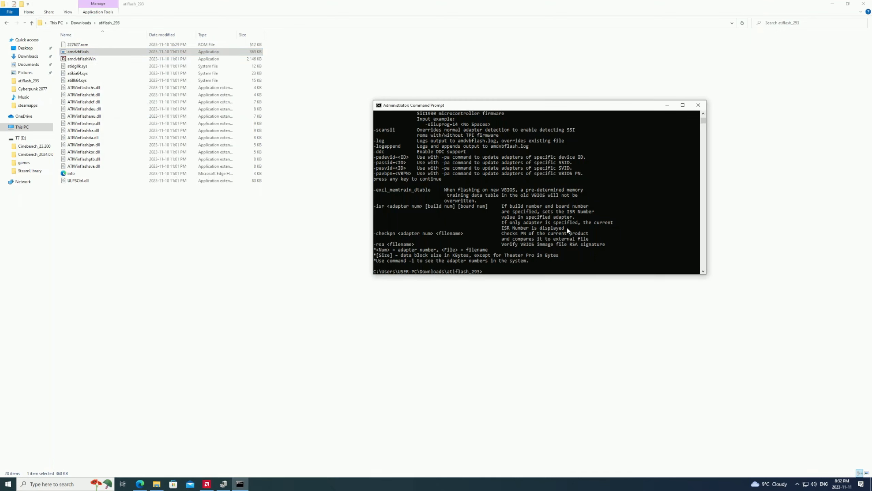
{"action": "mouse_move", "coordinate": [570, 260]}
{"action": "type", "text": "227627.rom"}
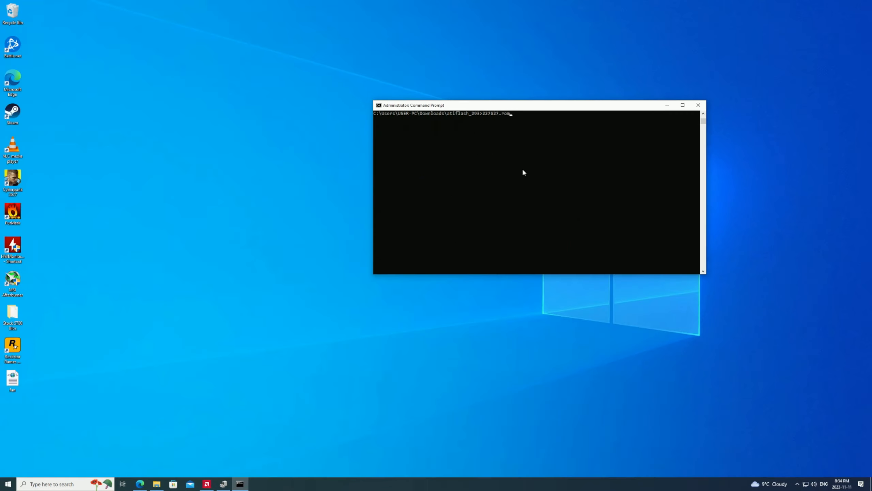
Step: Run amdvbflash.exe -unlockrom 0 so adapter 0 reports ROM Unlocked
{"action": "type", "text": "amdvbflash.exe -unlock"}
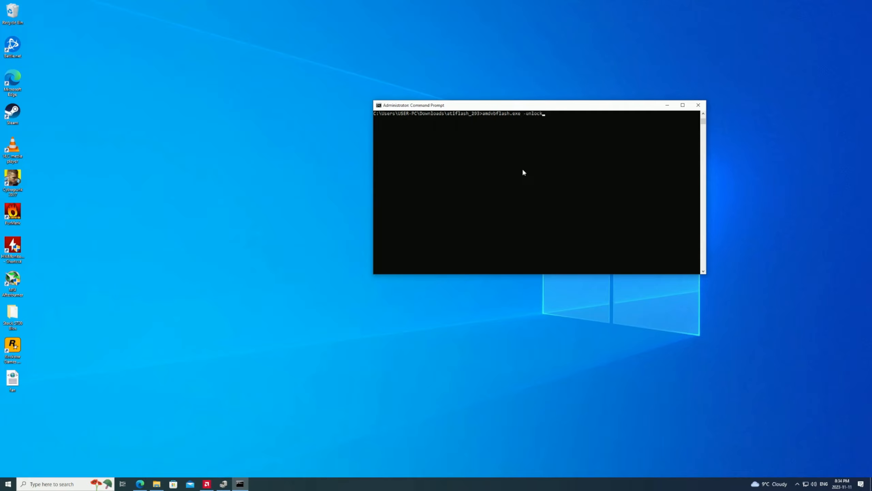
{"action": "type", "text": "rom 0"}
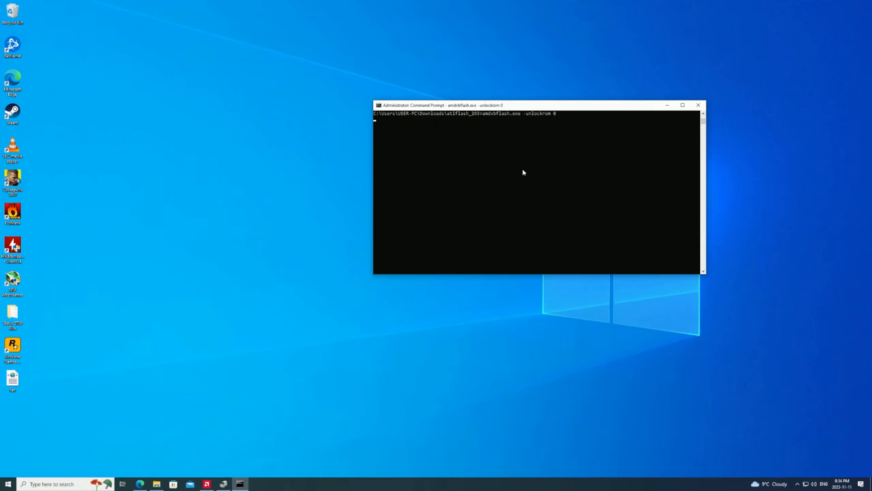
{"action": "key", "text": "Return"}
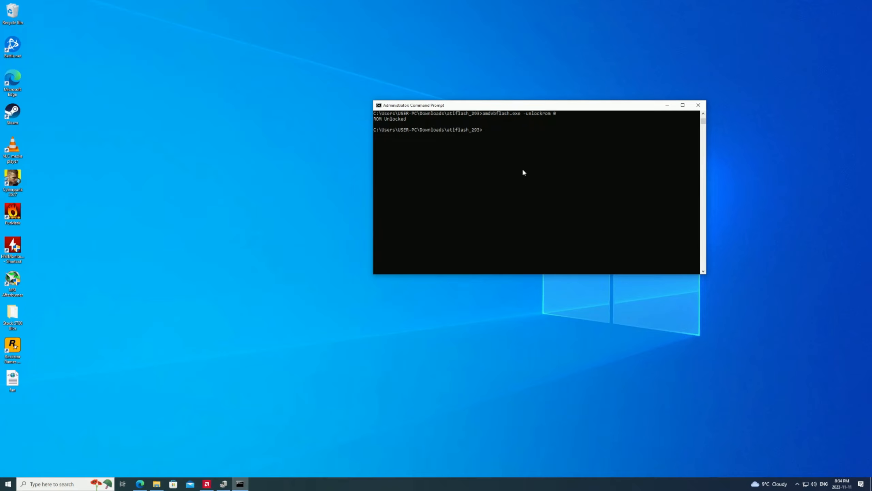
{"action": "mouse_move", "coordinate": [418, 305]}
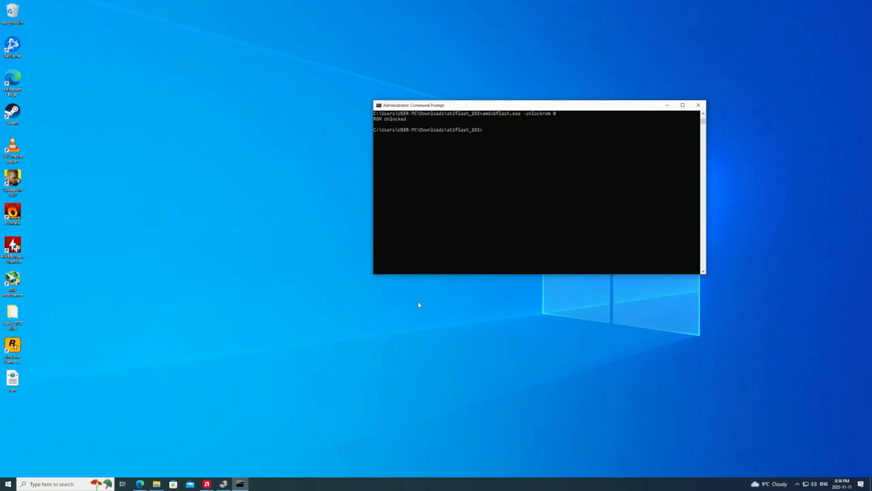
Step: Enter the force-flash command amdvbflash.exe -f -p 0 227627.rom without running it
{"action": "type", "text": "amdvbflash.exe"}
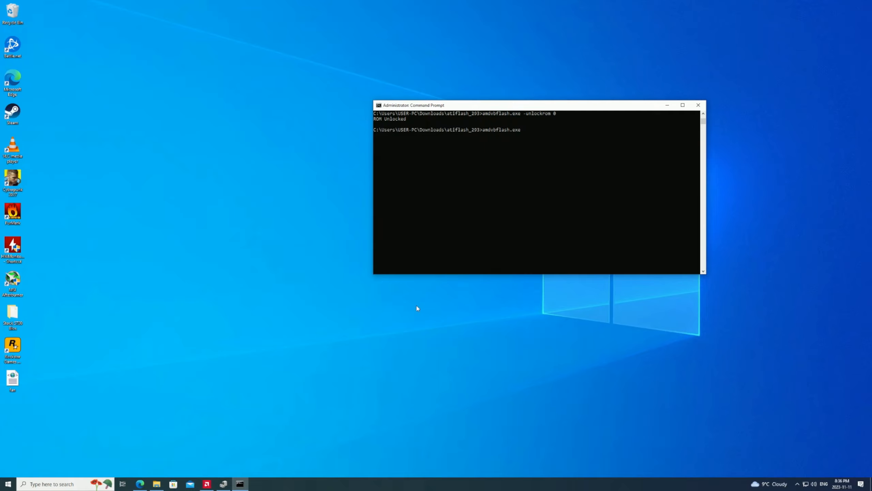
{"action": "type", "text": "-f"}
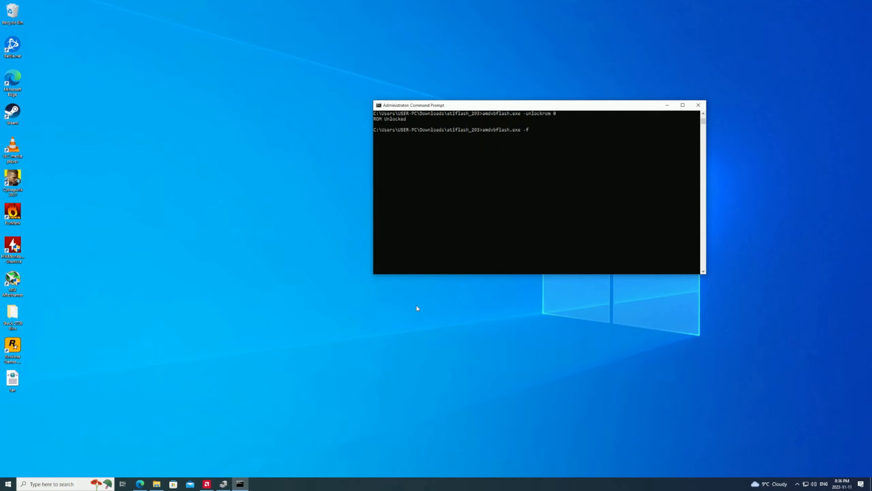
{"action": "type", "text": "-"}
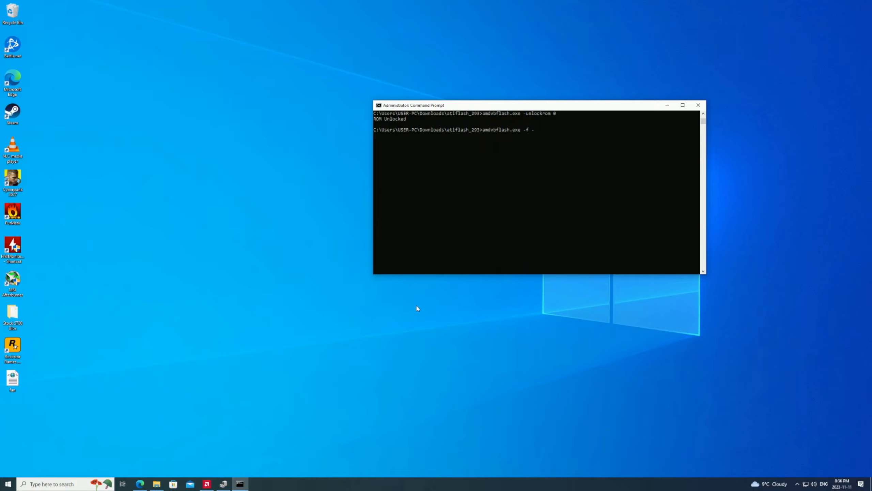
{"action": "type", "text": "p"}
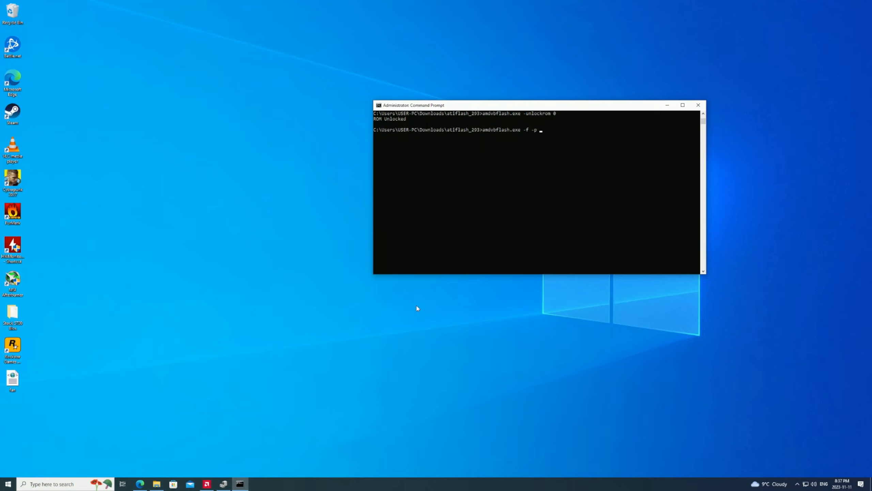
{"action": "type", "text": "0"}
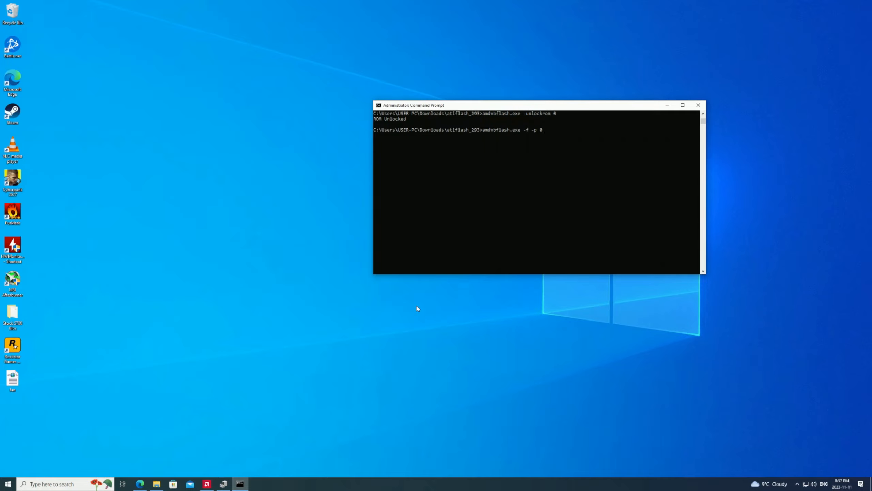
{"action": "type", "text": "227627.rom"}
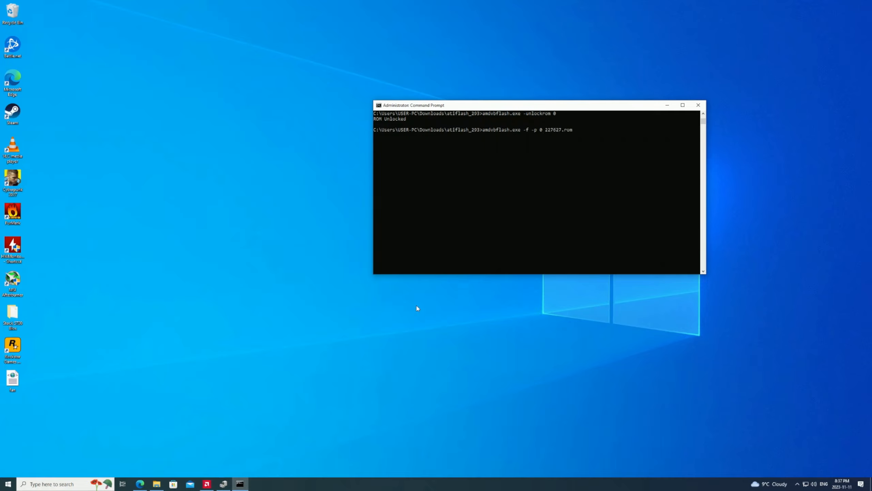